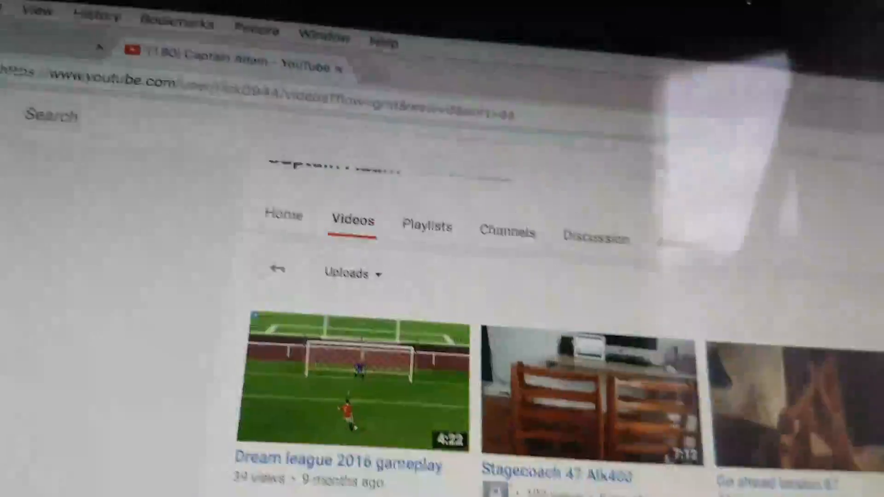
- View the channel's About details: 29 subscribers, 6,078 views, joined Jun 5, 2010, description COOL VIDEOS
click(61, 79)
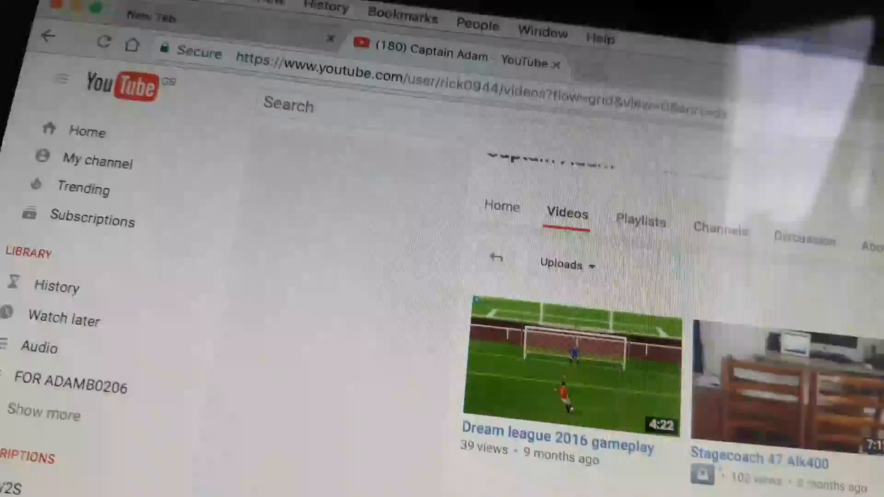
scroll(down, 3)
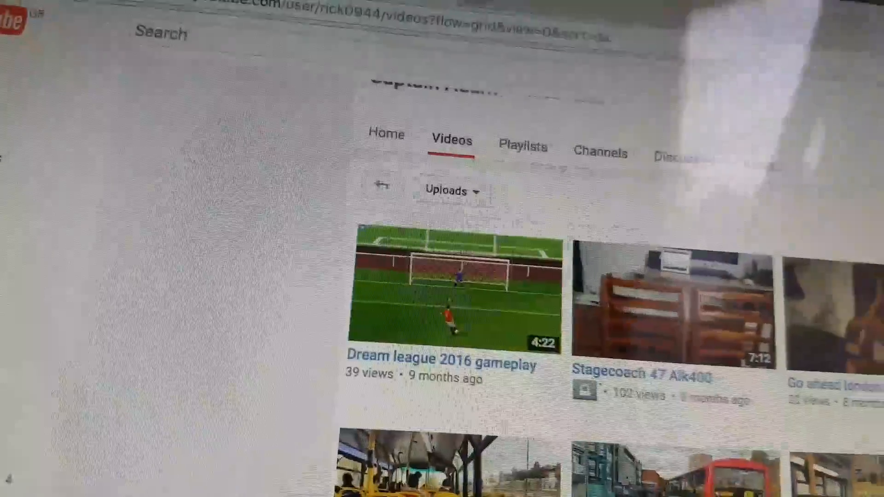
scroll(down, 3)
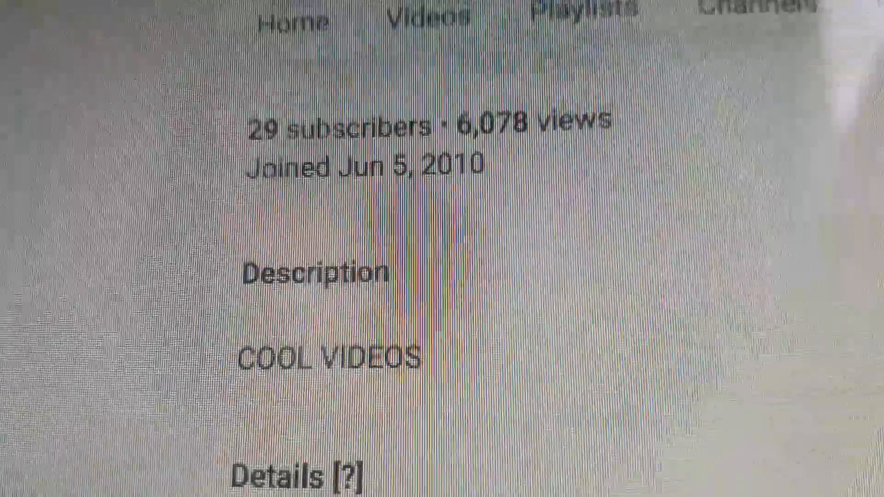
scroll(down, 3)
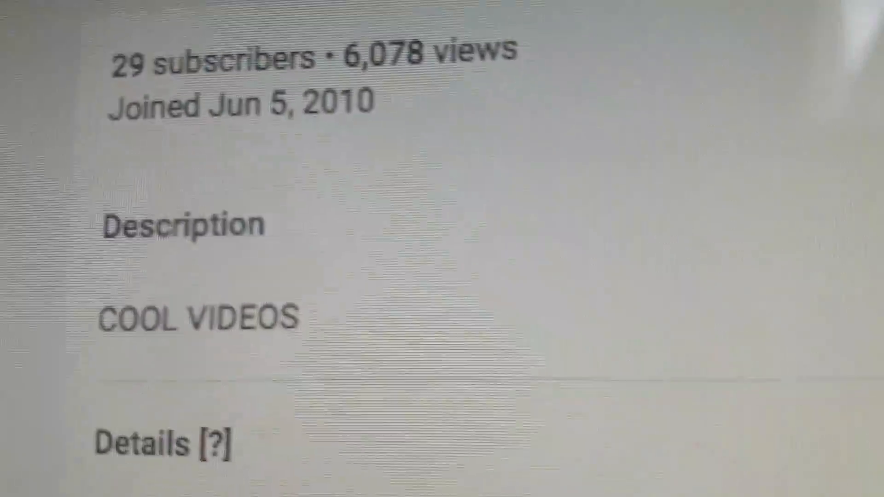